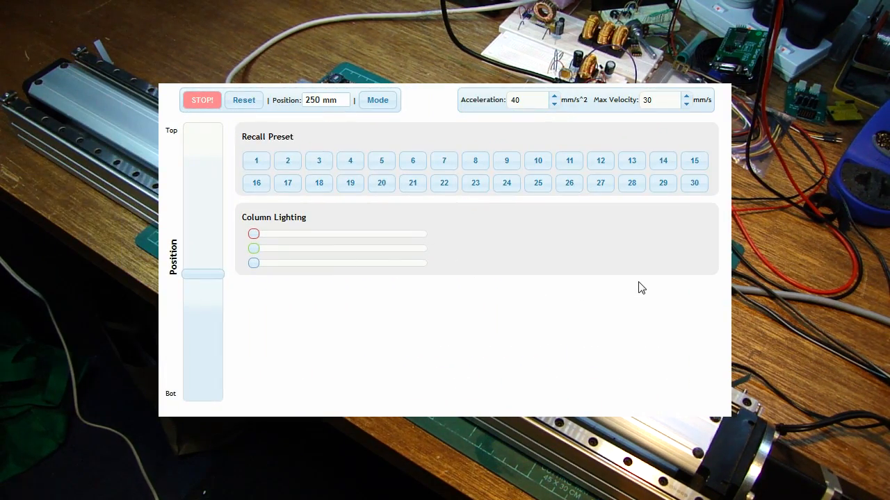
mouse_move(710, 125)
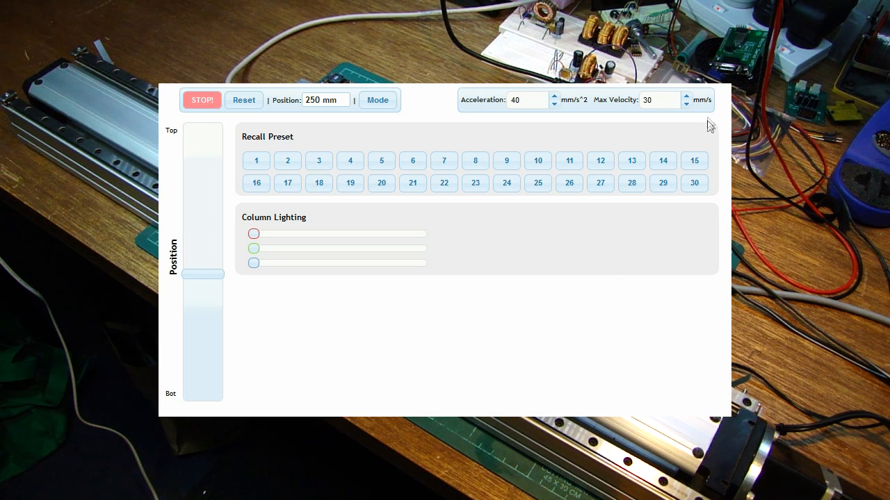
mouse_move(456, 142)
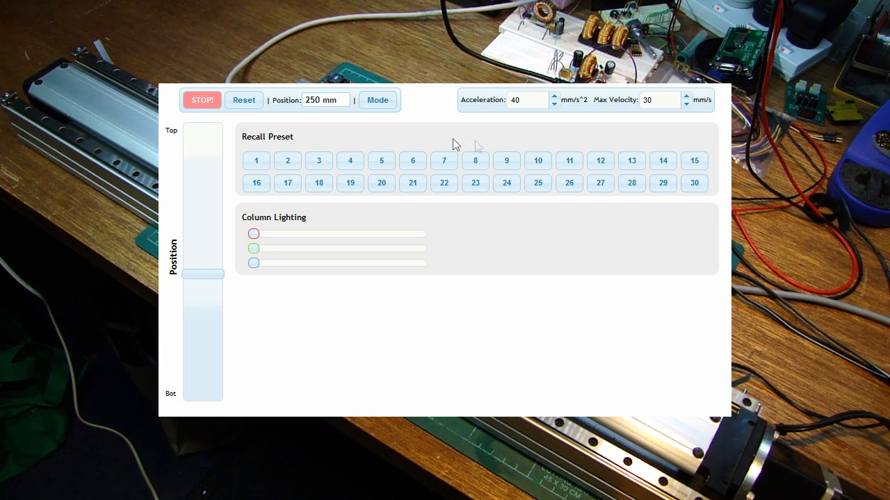
mouse_move(601, 284)
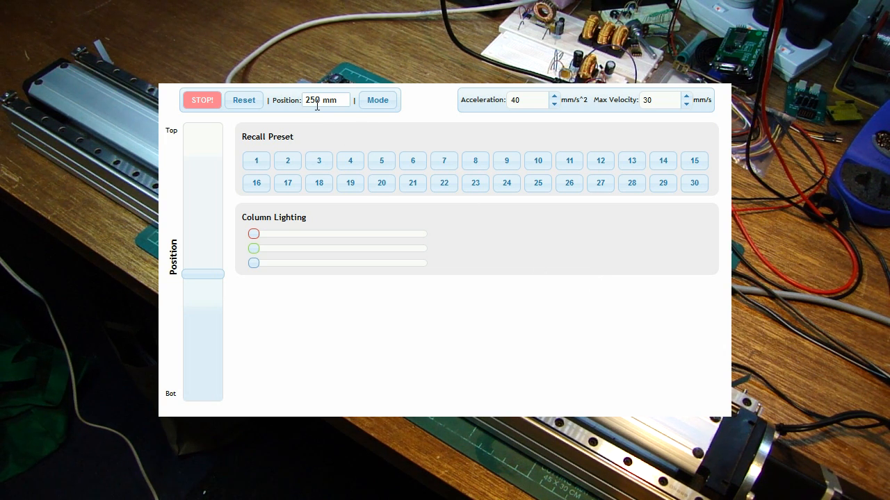
mouse_move(367, 128)
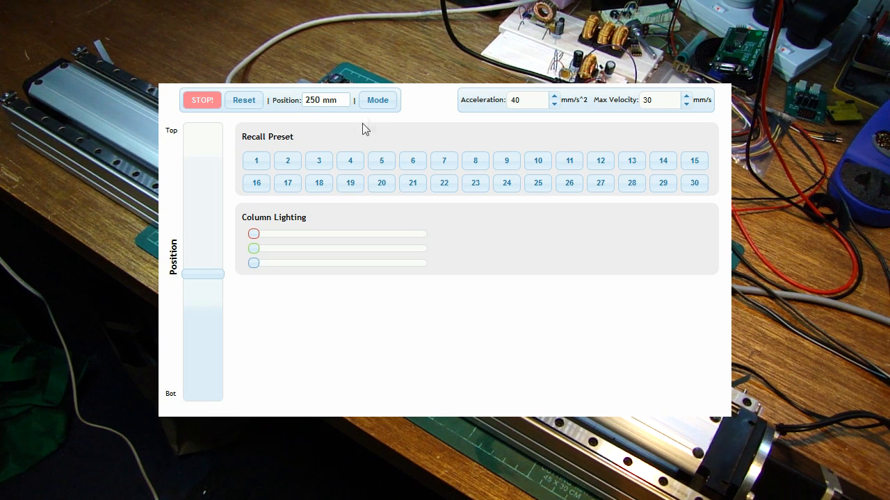
mouse_move(337, 126)
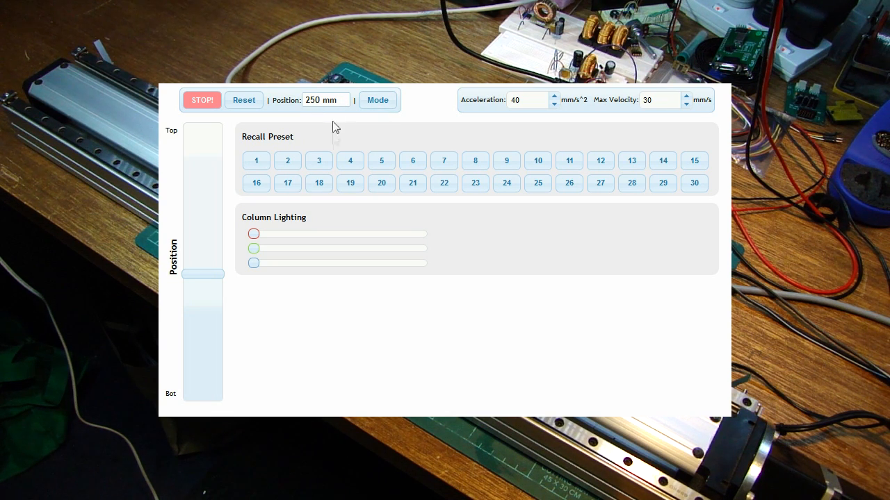
mouse_move(355, 199)
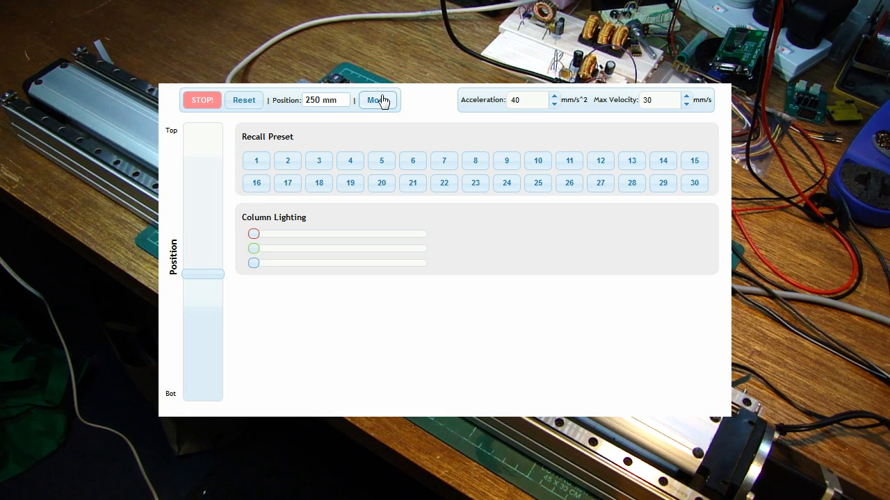
- Toggle presets to store mode and back to recall, then reset the lifter home to 0 mm
left_click(378, 100)
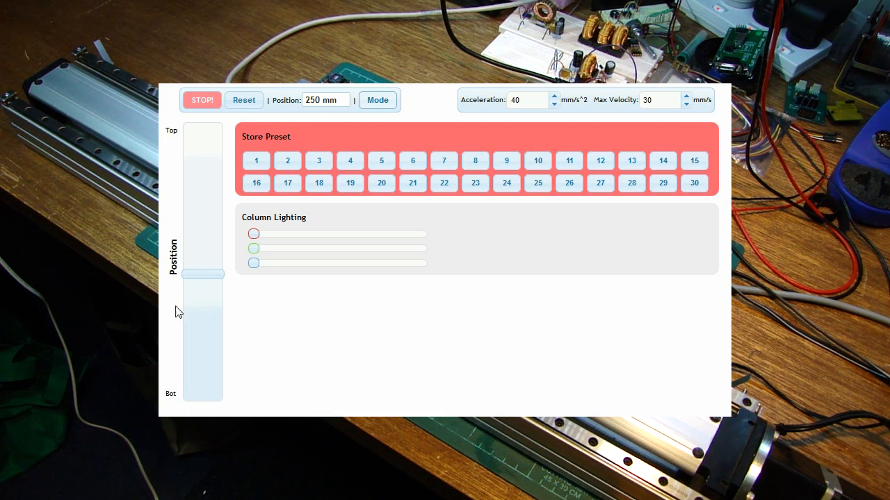
mouse_move(234, 243)
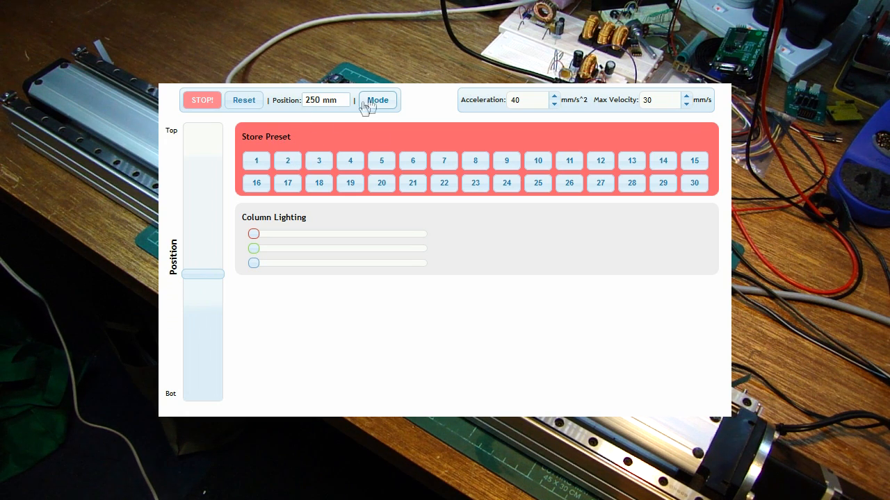
mouse_move(661, 114)
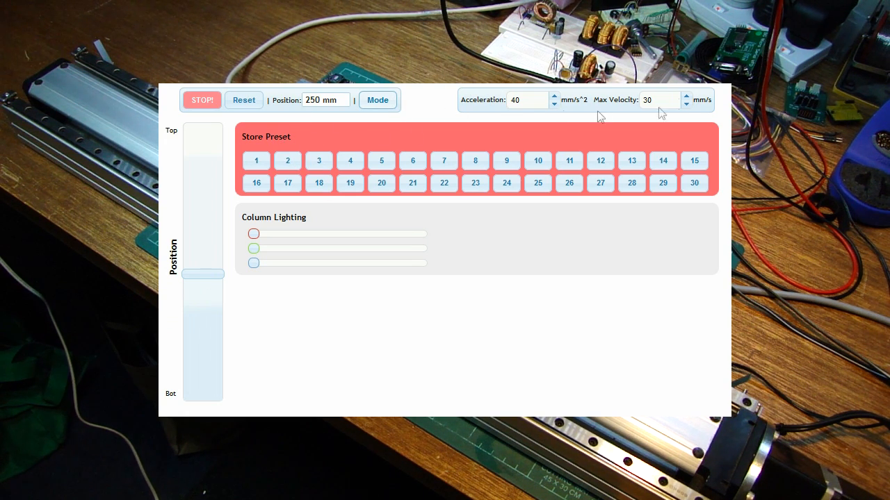
mouse_move(614, 109)
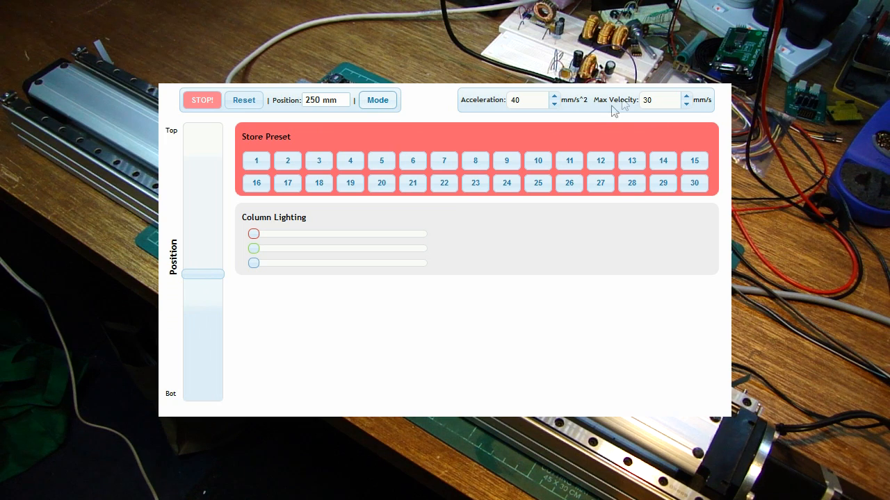
mouse_move(306, 150)
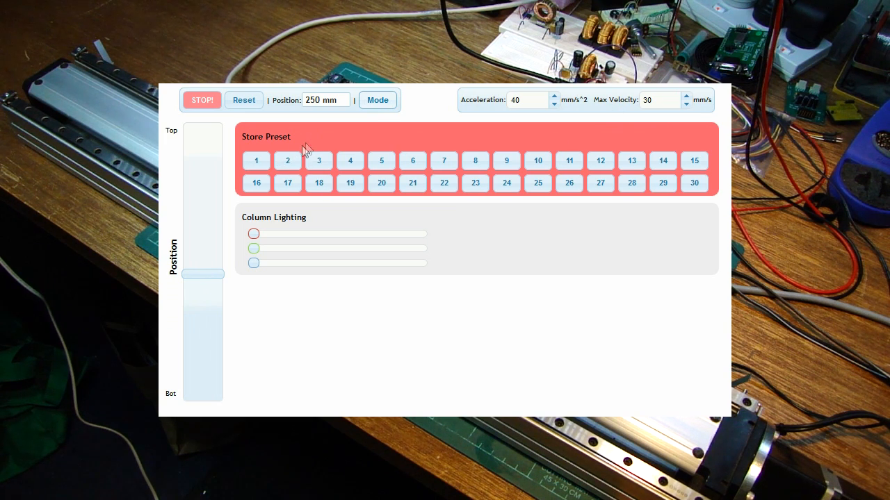
mouse_move(256, 169)
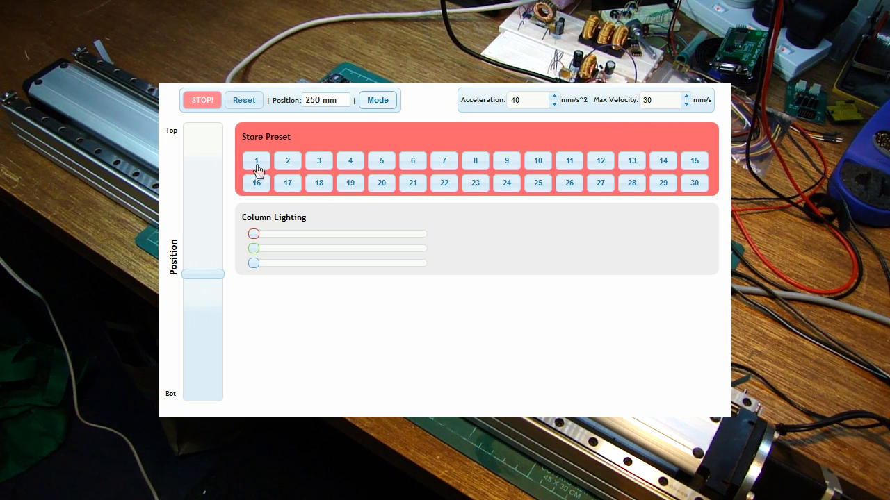
mouse_move(225, 197)
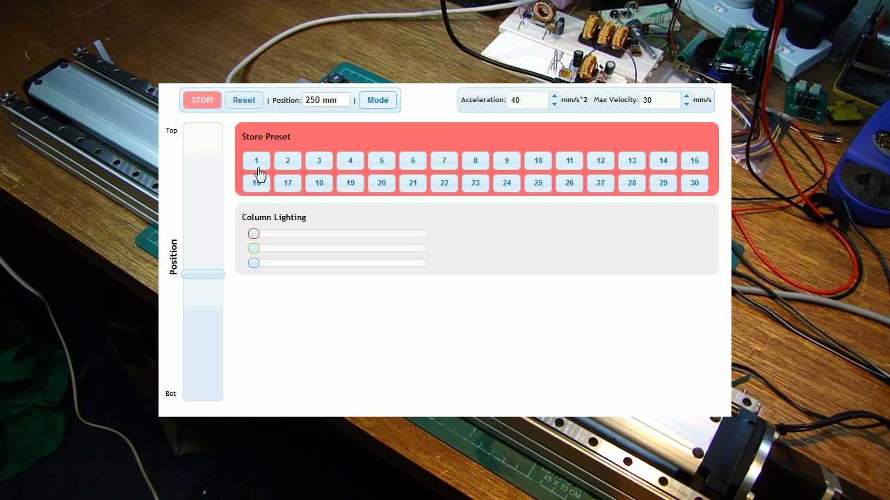
mouse_move(567, 122)
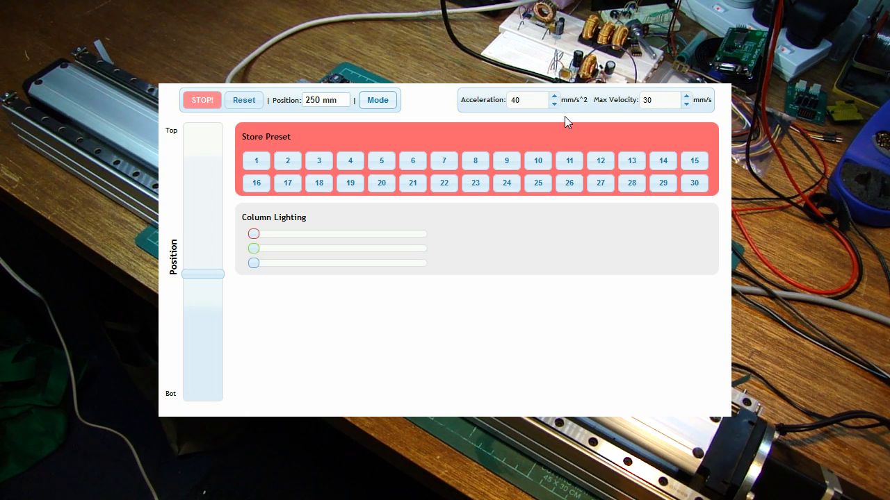
mouse_move(337, 100)
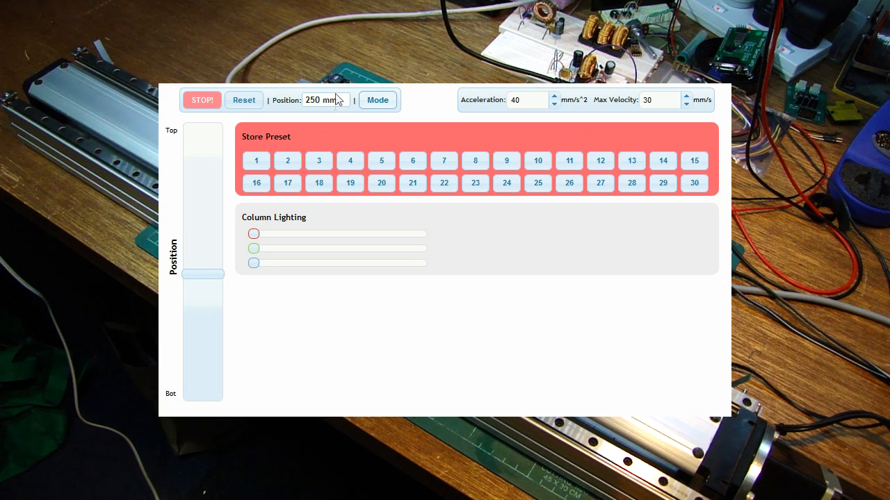
mouse_move(261, 394)
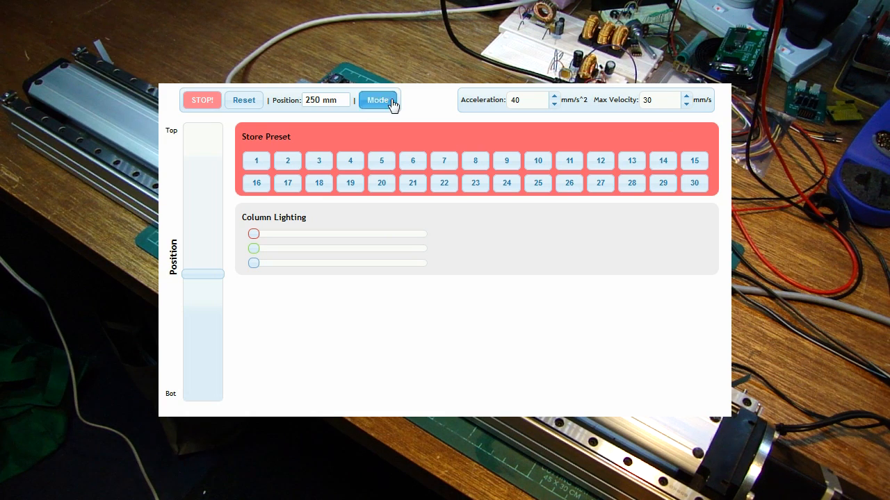
left_click(378, 100)
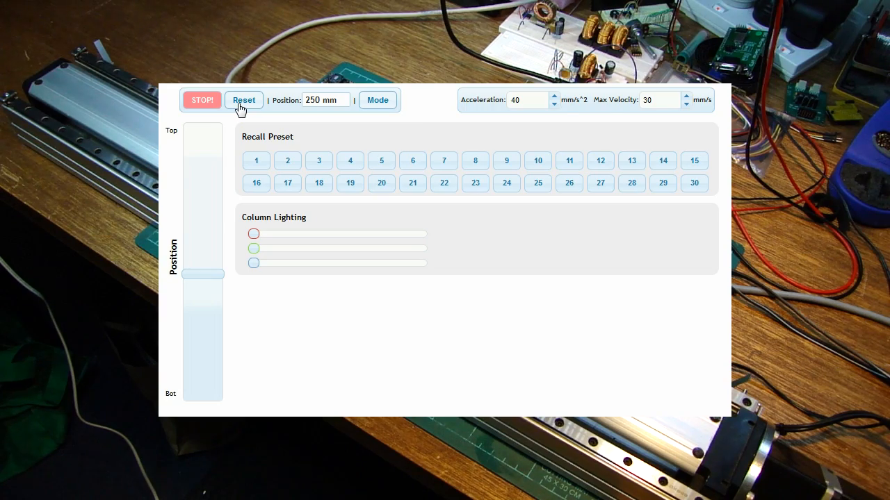
left_click(243, 100)
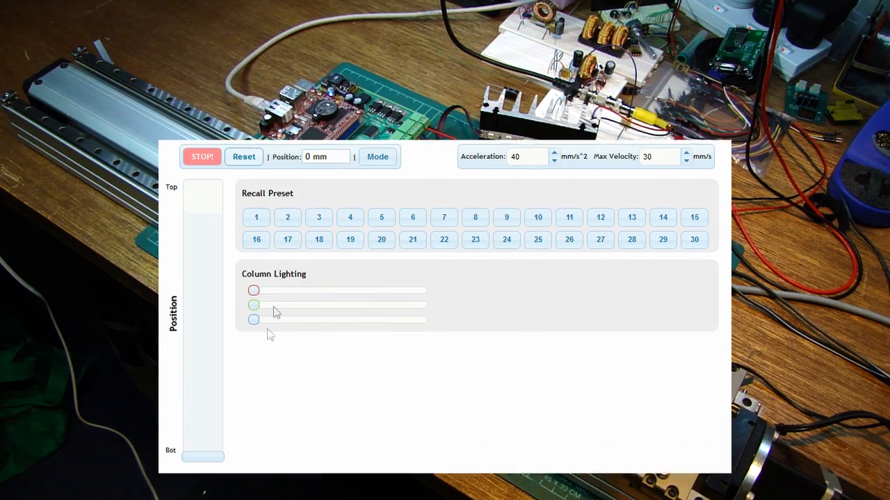
left_click_drag(253, 304, 428, 394)
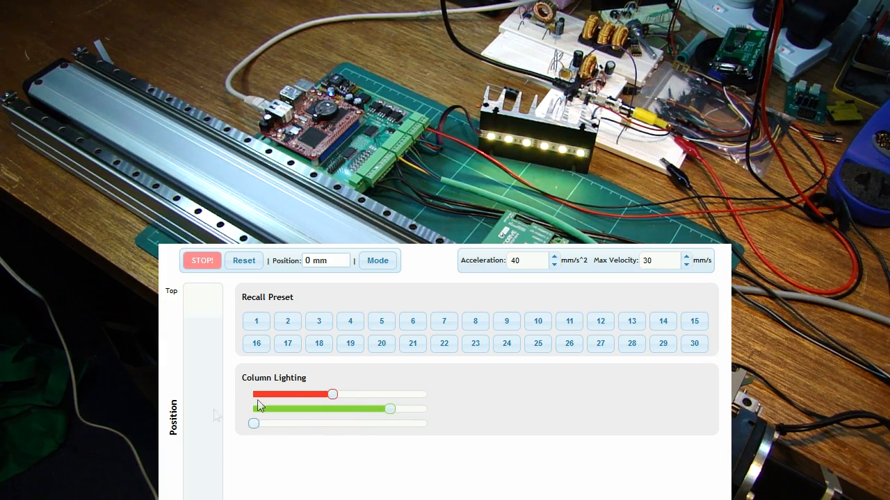
left_click_drag(389, 409, 253, 409)
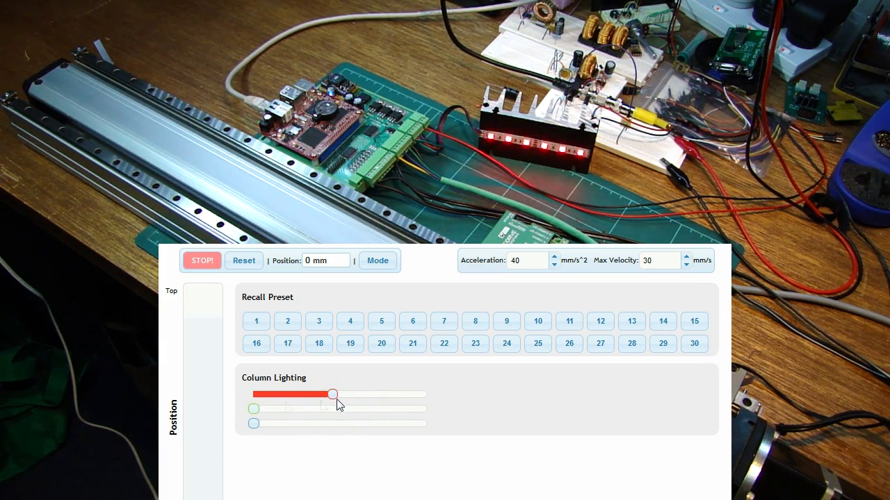
left_click_drag(331, 395, 253, 394)
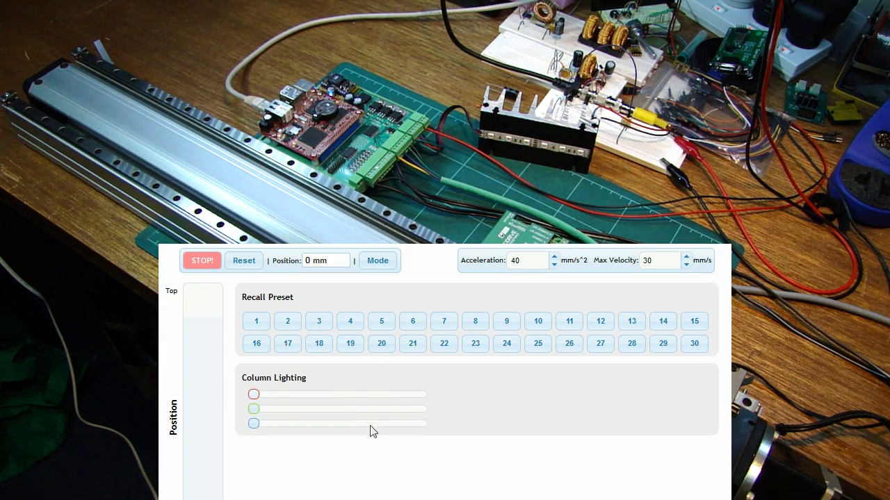
mouse_move(370, 438)
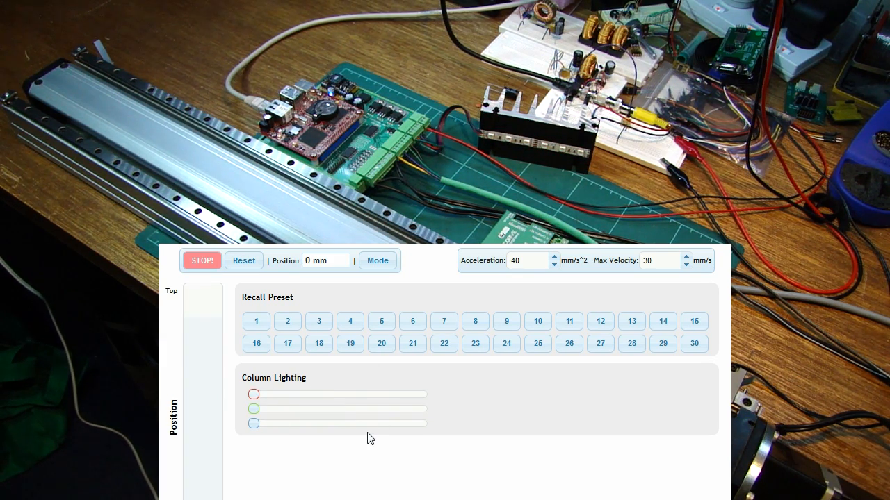
mouse_move(206, 400)
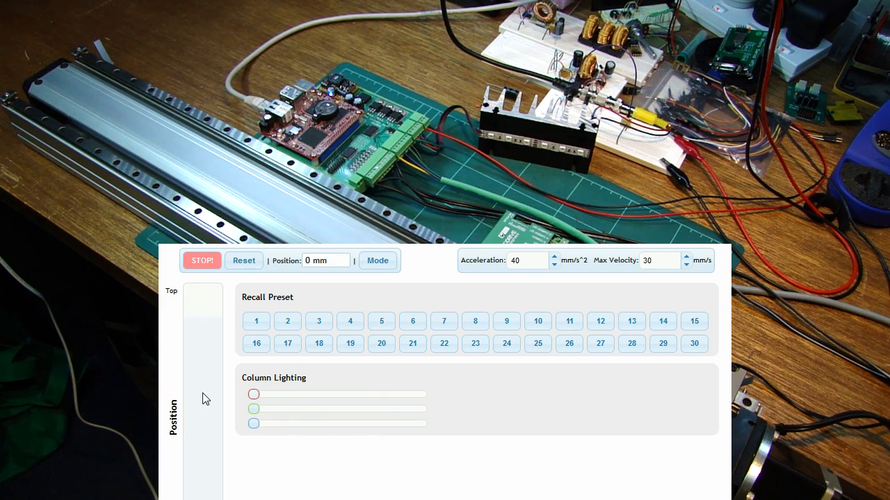
left_click_drag(253, 409, 397, 409)
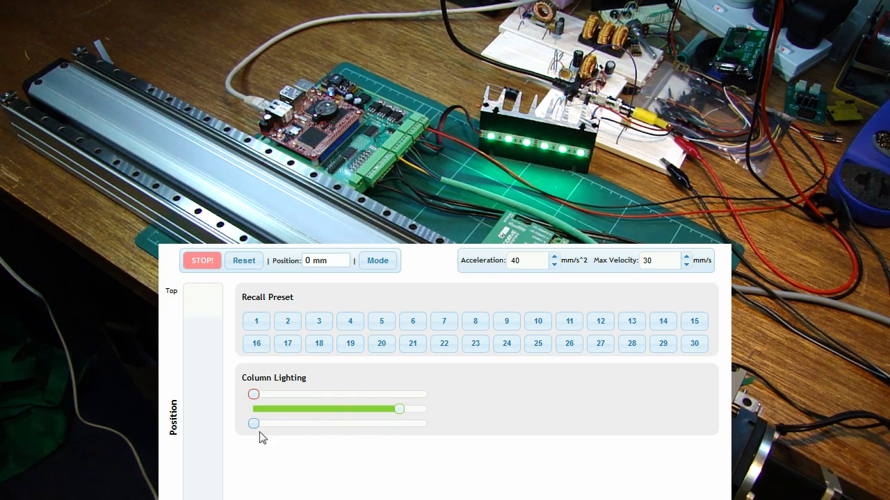
left_click_drag(253, 422, 369, 423)
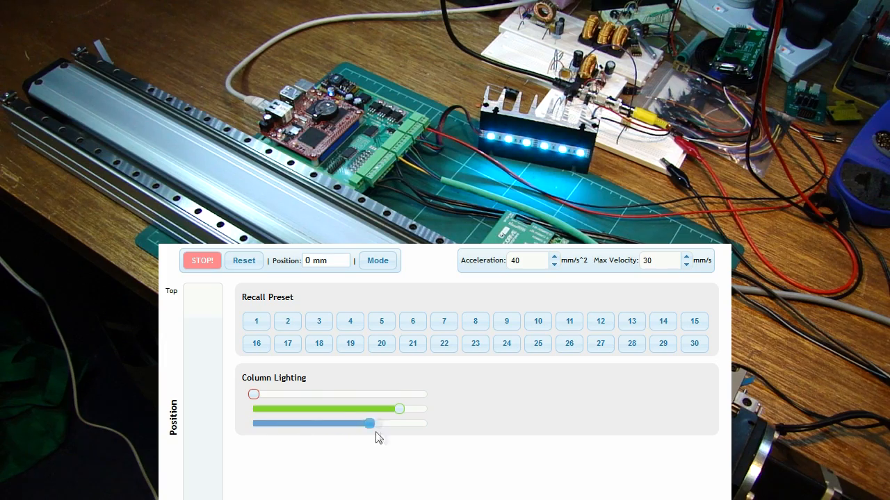
left_click_drag(401, 409, 398, 410)
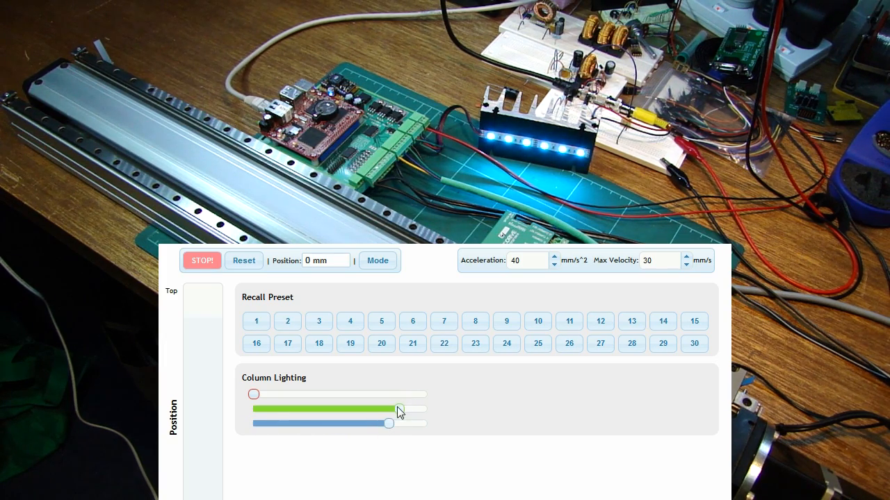
left_click_drag(400, 409, 253, 409)
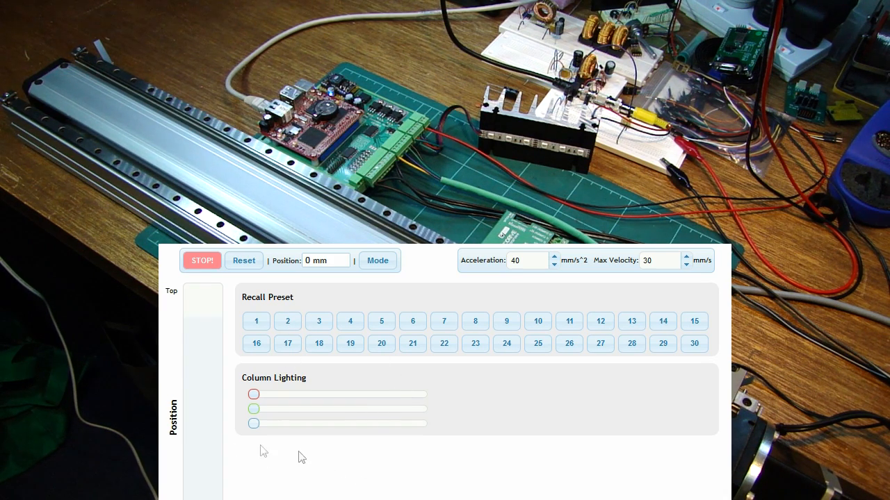
mouse_move(270, 417)
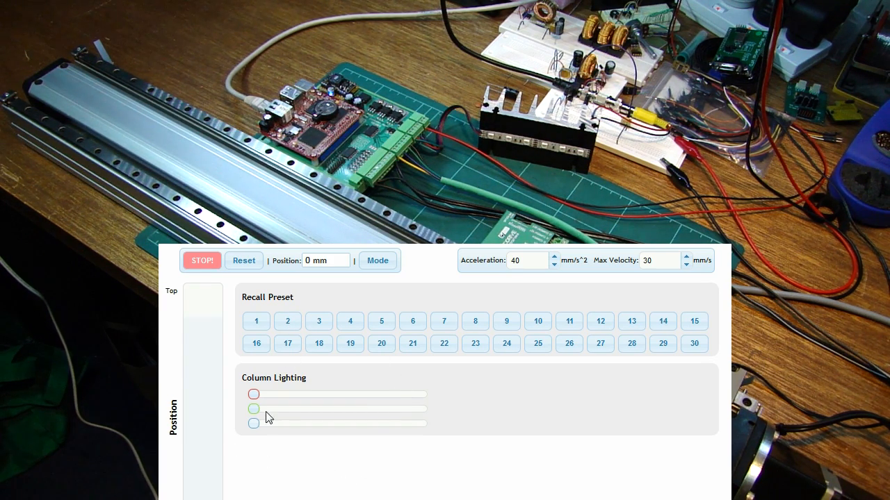
mouse_move(484, 448)
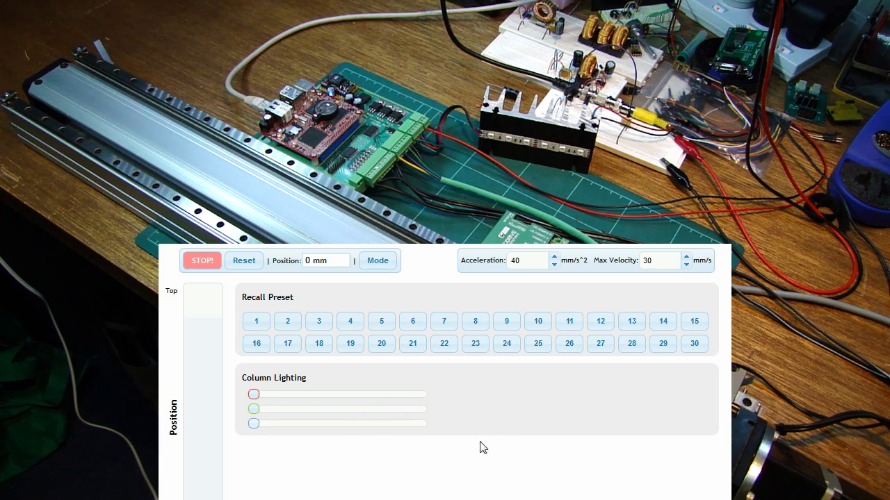
mouse_move(354, 459)
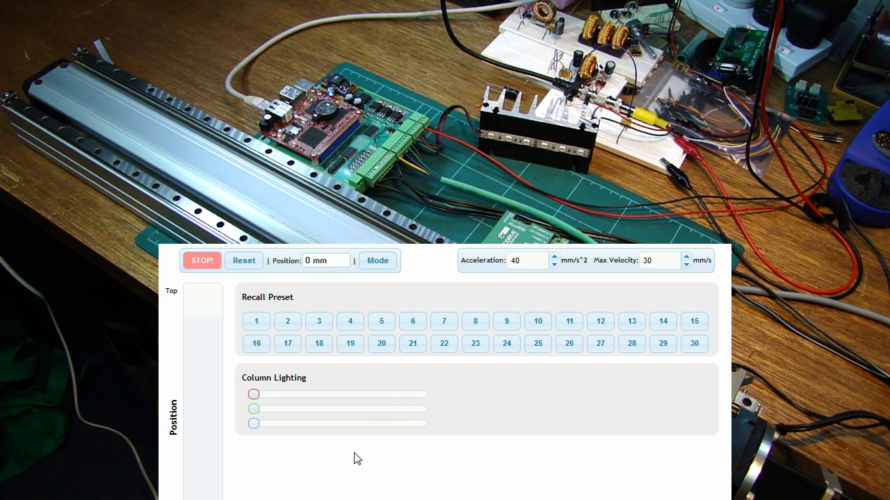
mouse_move(304, 451)
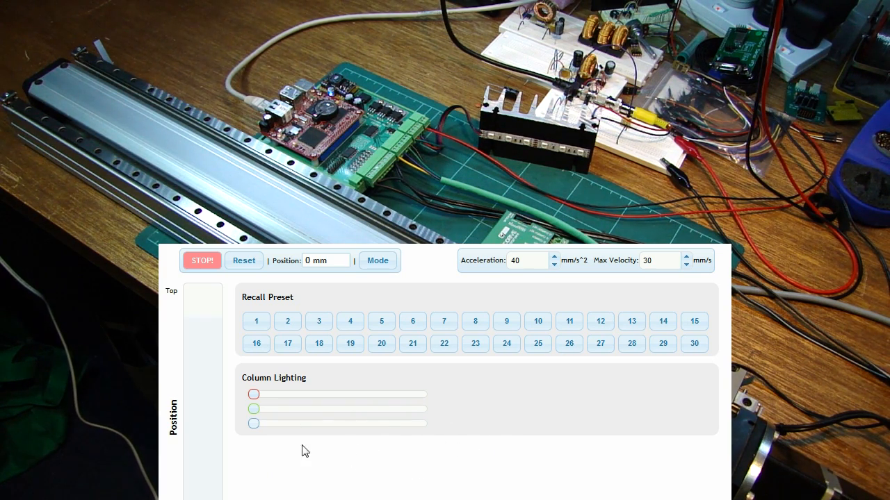